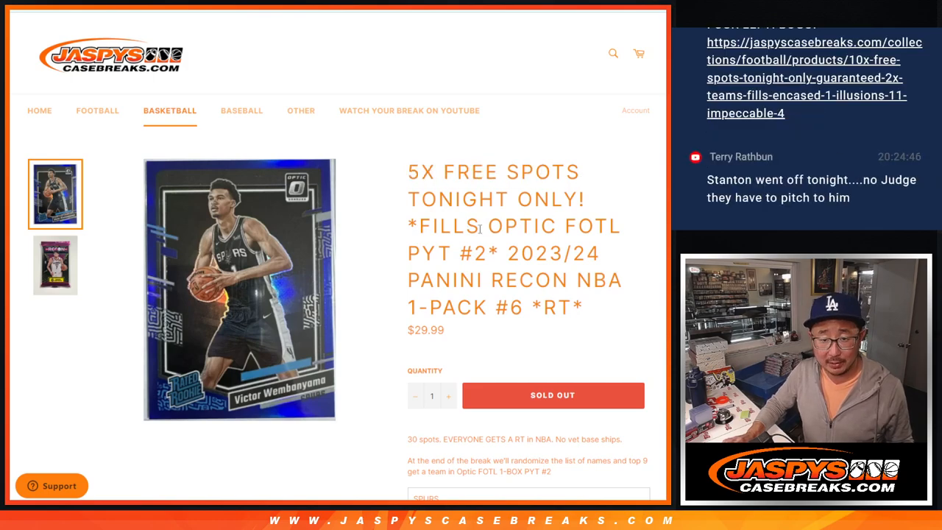
# Step: Scroll down the sold-out Recon pack listing before moving to the dice roller
pyautogui.scroll(-3)
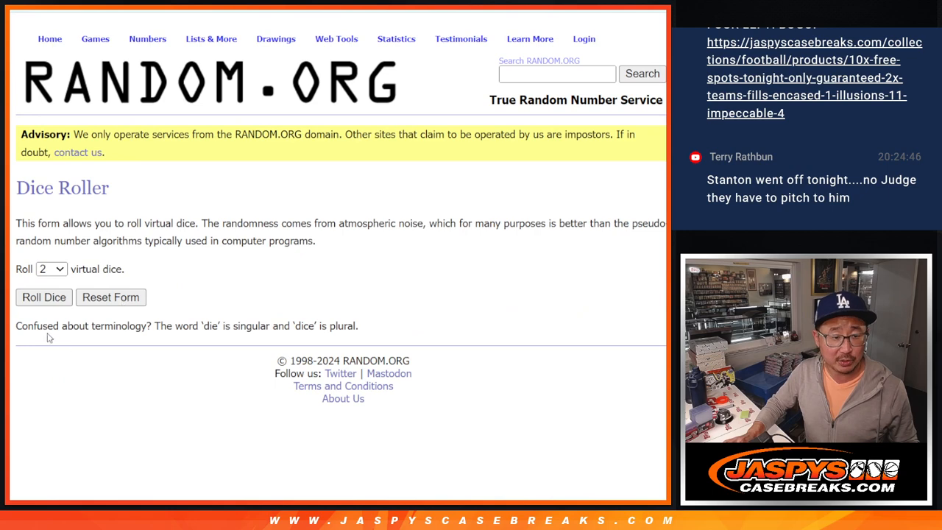
# Step: Roll the two dice, then randomize the entrant name list and reshuffle it three more times
pyautogui.click(44, 298)
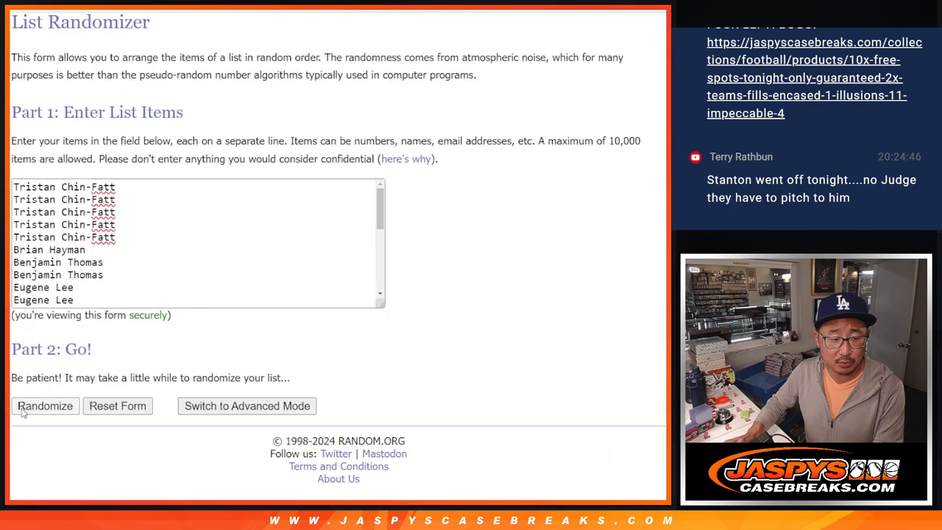
pyautogui.click(44, 406)
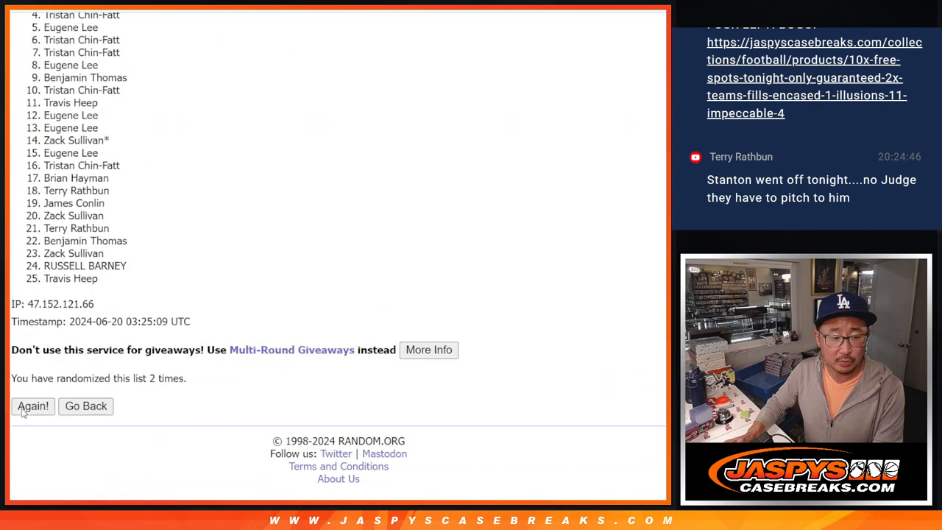
pyautogui.click(32, 406)
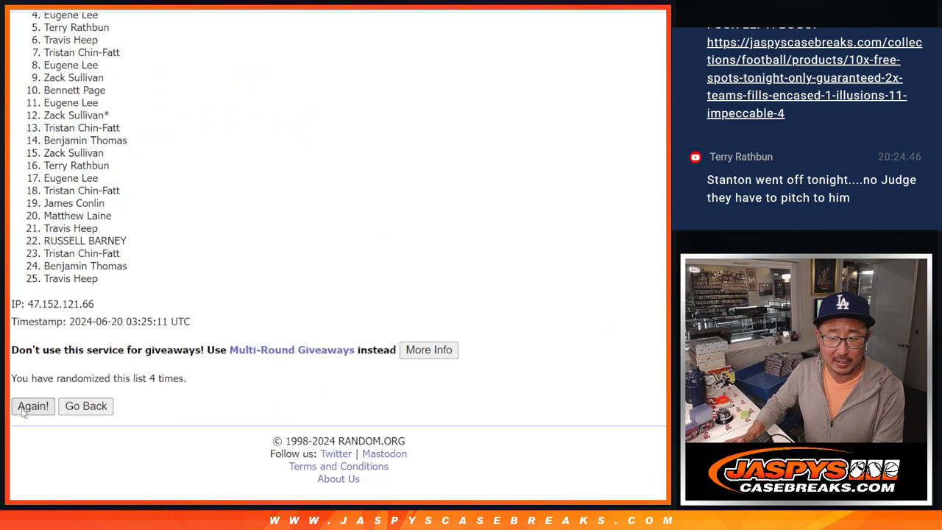
pyautogui.click(32, 406)
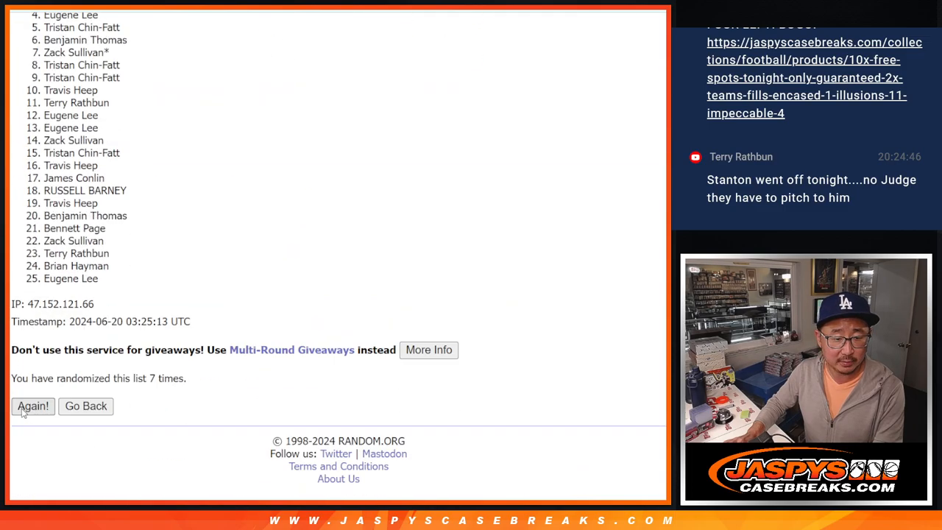
pyautogui.click(33, 406)
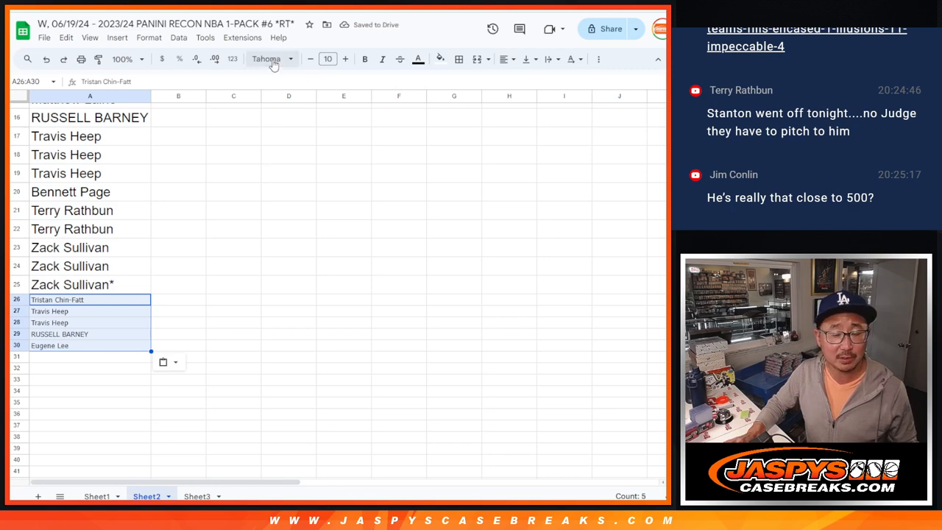
# Step: Enlarge the five new names in A26:A30 to size 14 and copy the full 30-name column A
pyautogui.click(345, 59)
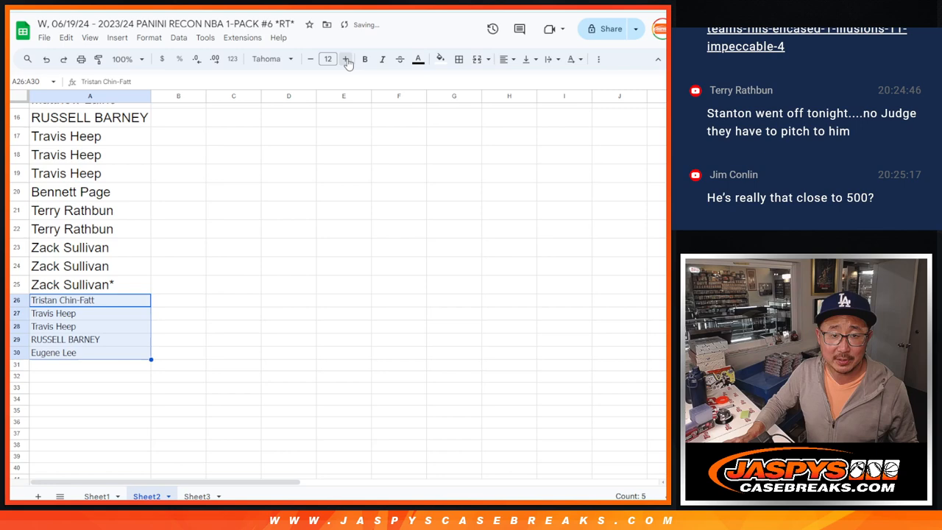
pyautogui.click(345, 59)
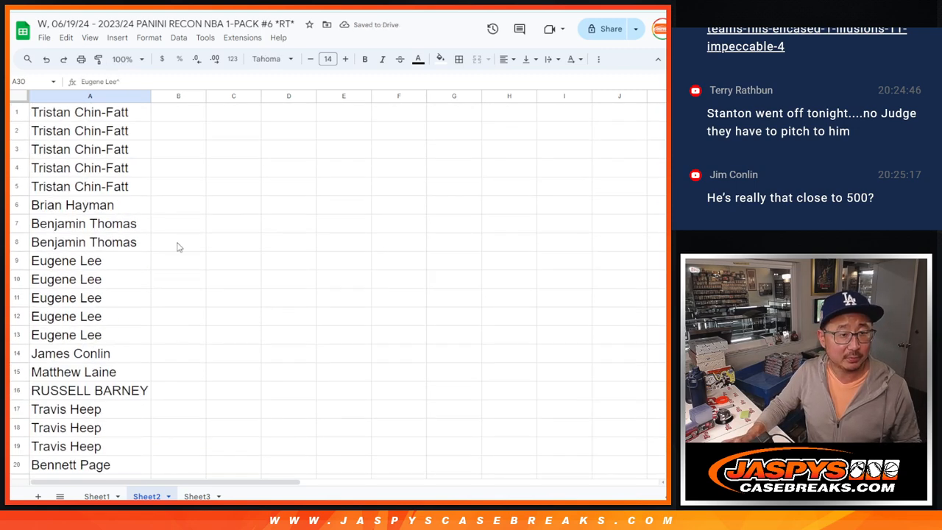
pyautogui.click(90, 96)
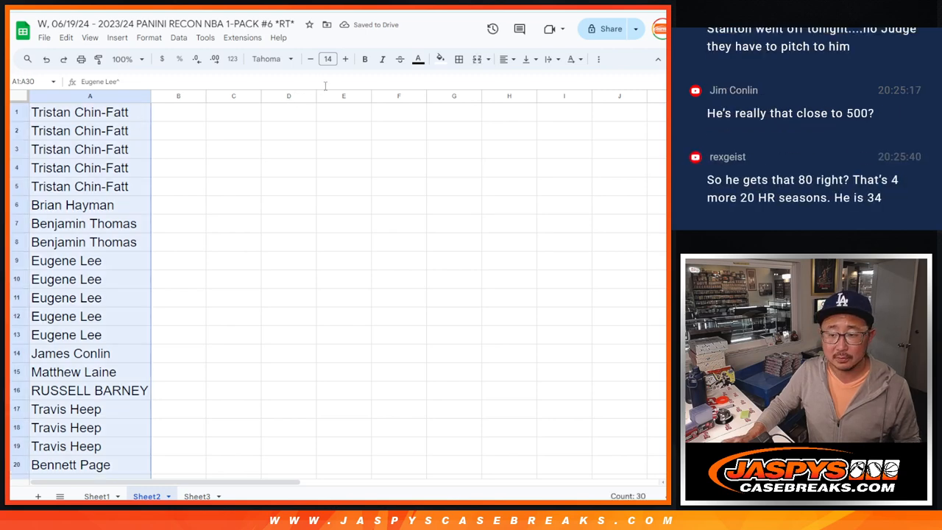
pyautogui.click(97, 495)
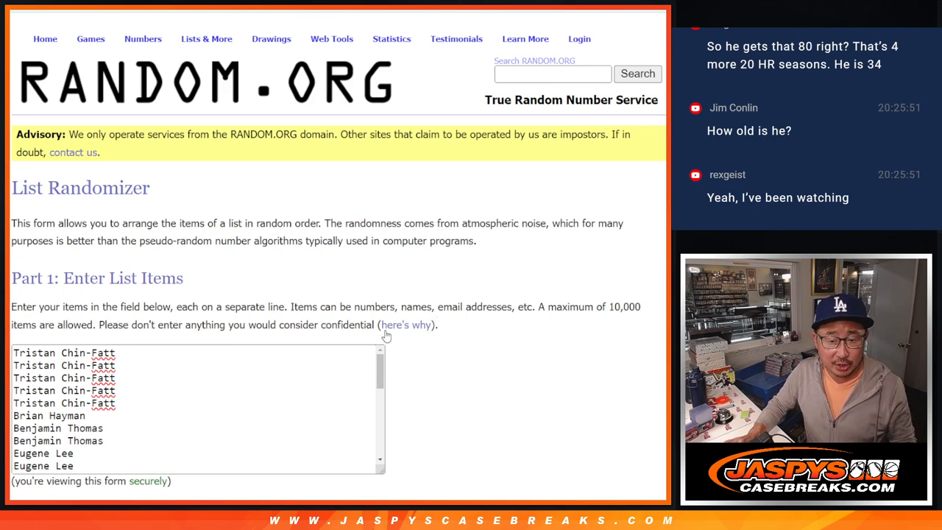
pyautogui.moveTo(448, 253)
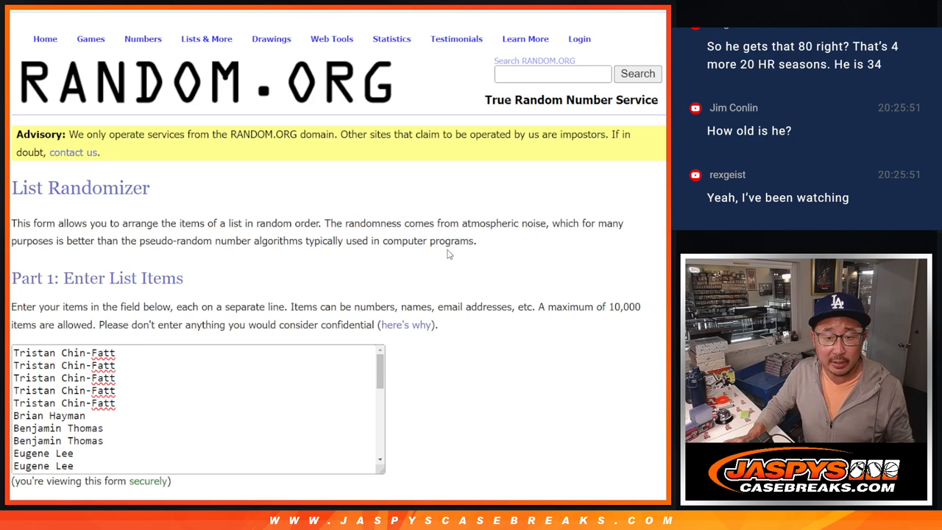
pyautogui.moveTo(513, 337)
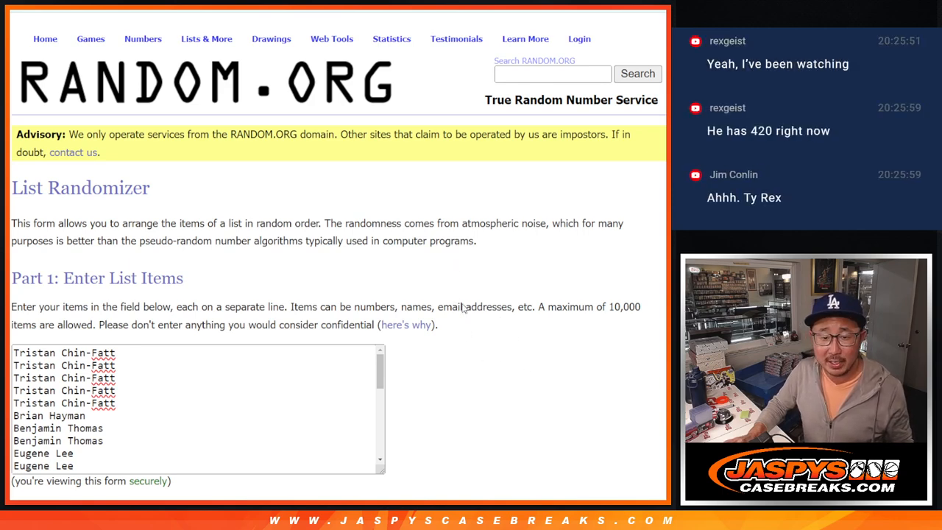
pyautogui.moveTo(458, 309)
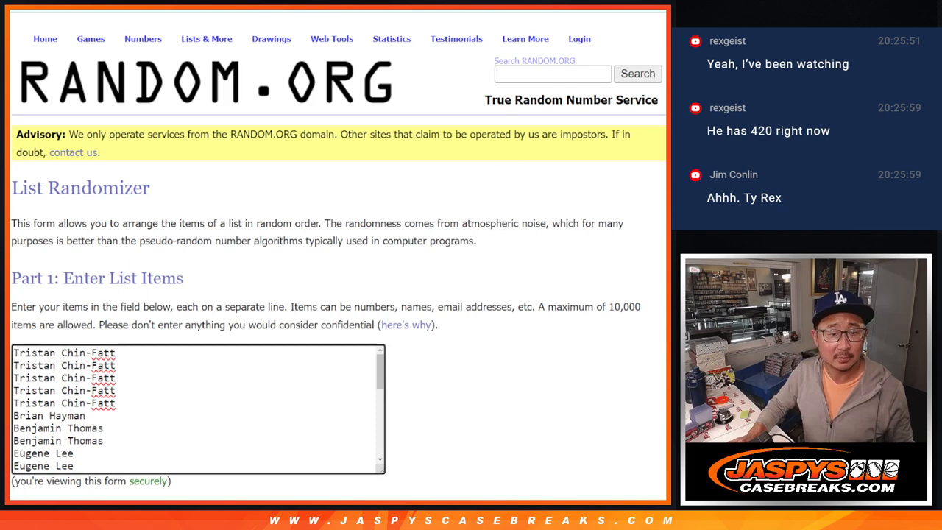
# Step: Scroll the List Randomizer form holding the pasted 30-name list
pyautogui.scroll(-3)
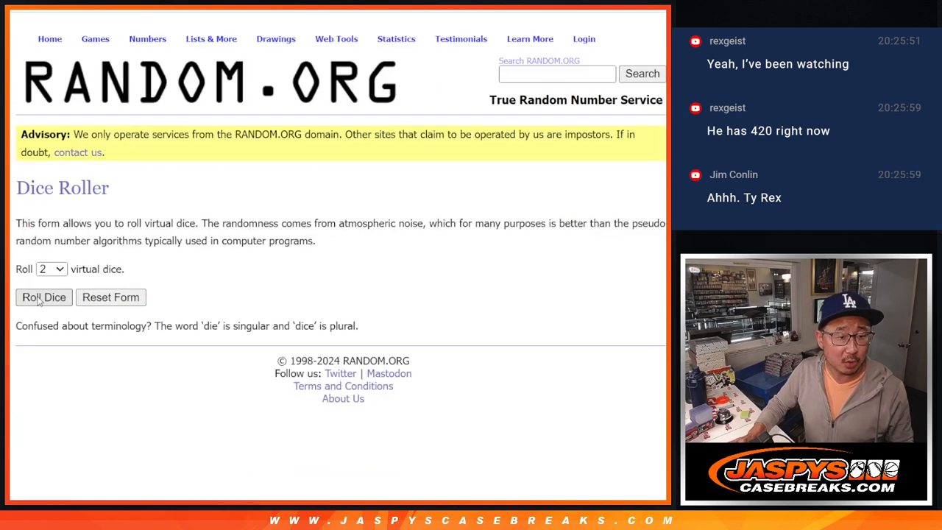
# Step: Roll the dice, randomize the 30-name list twice and scroll to the shuffled results
pyautogui.click(44, 298)
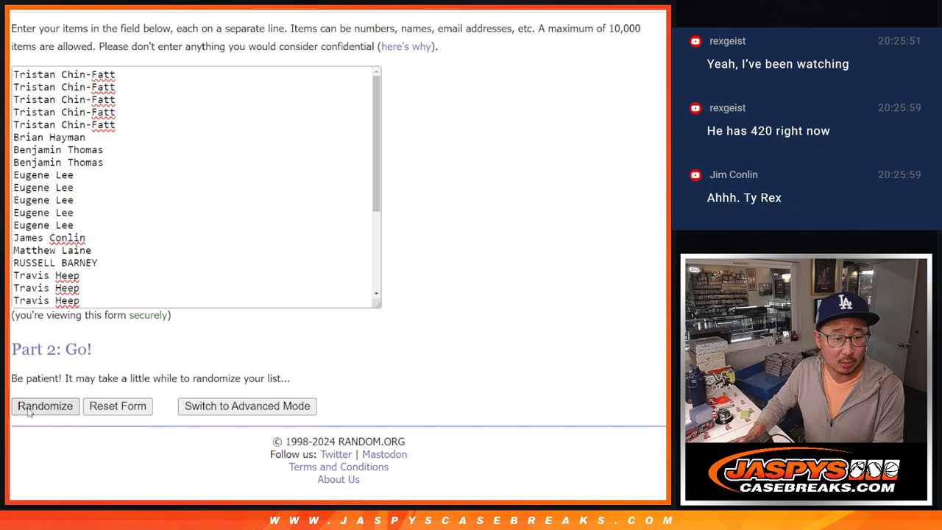
pyautogui.click(44, 407)
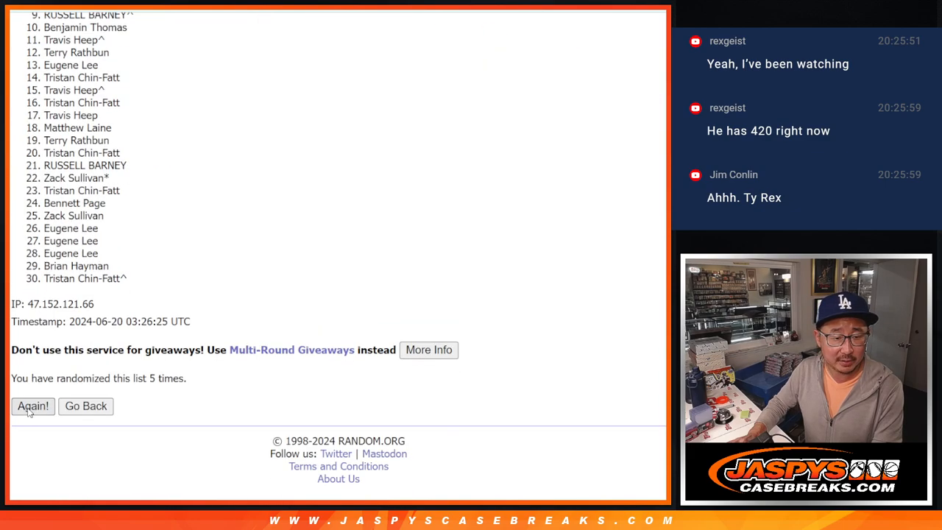
pyautogui.click(33, 406)
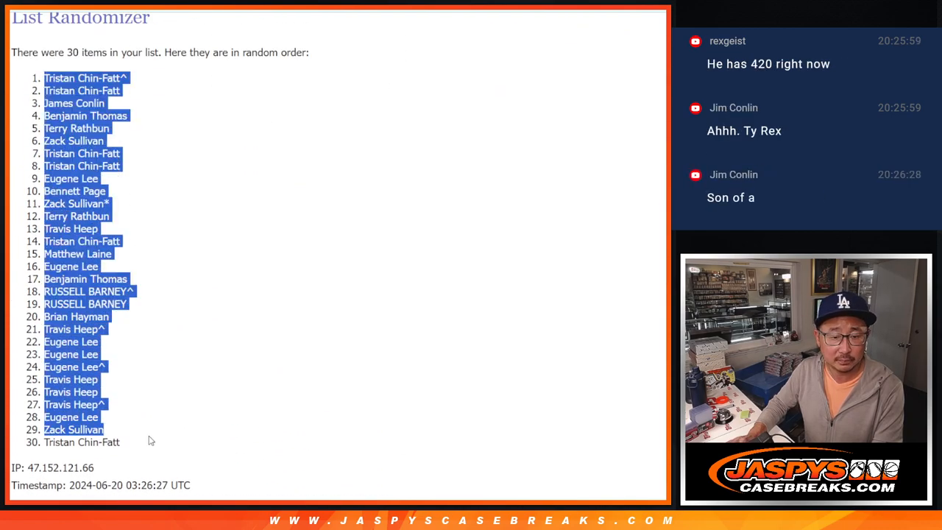
pyautogui.scroll(-3)
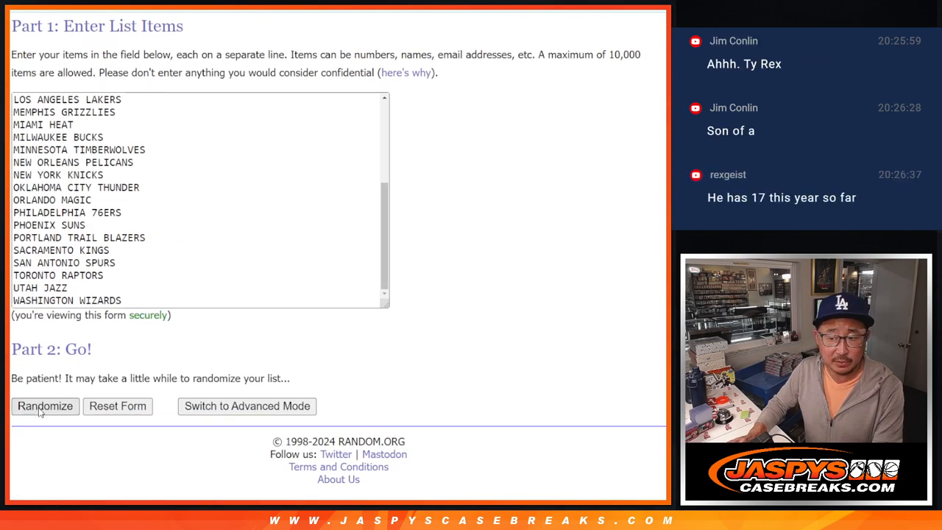
# Step: Randomize the 30 NBA teams twice, leaving the Philadelphia 76ers first in the results
pyautogui.click(44, 406)
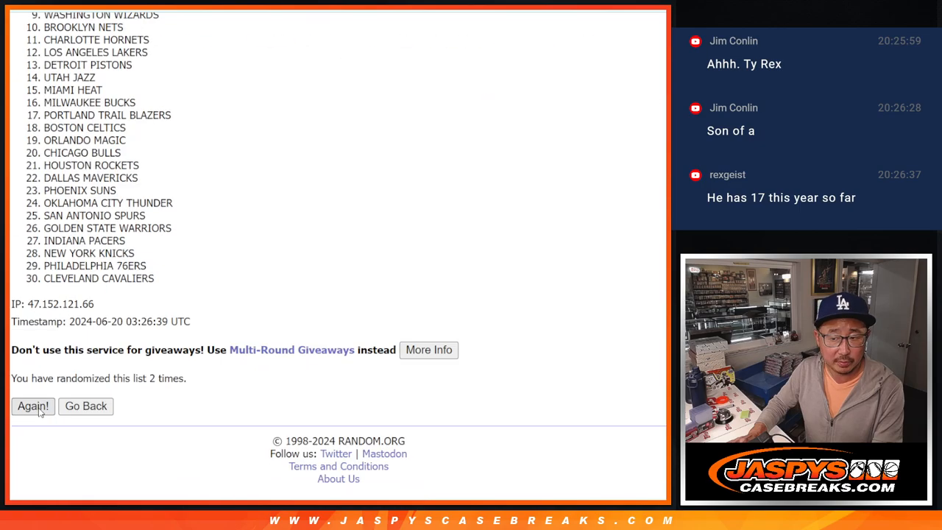
pyautogui.click(33, 406)
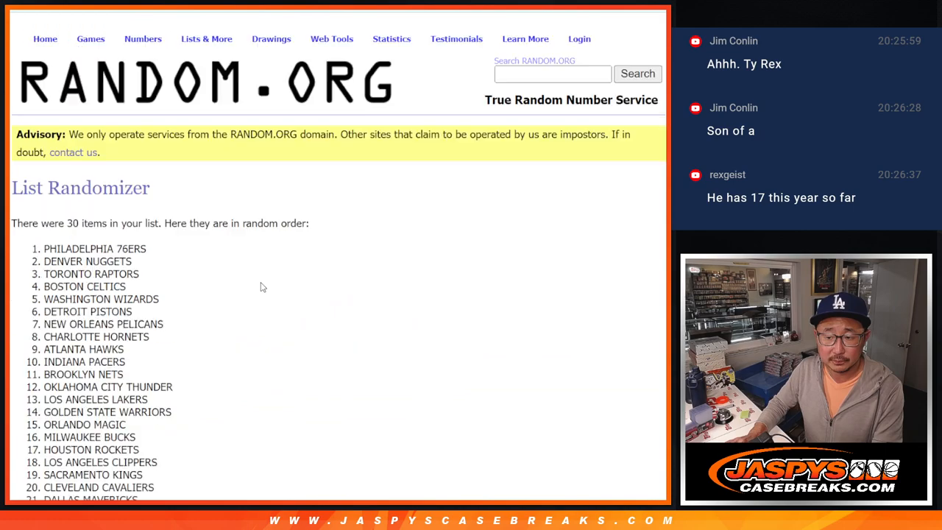
pyautogui.scroll(-3)
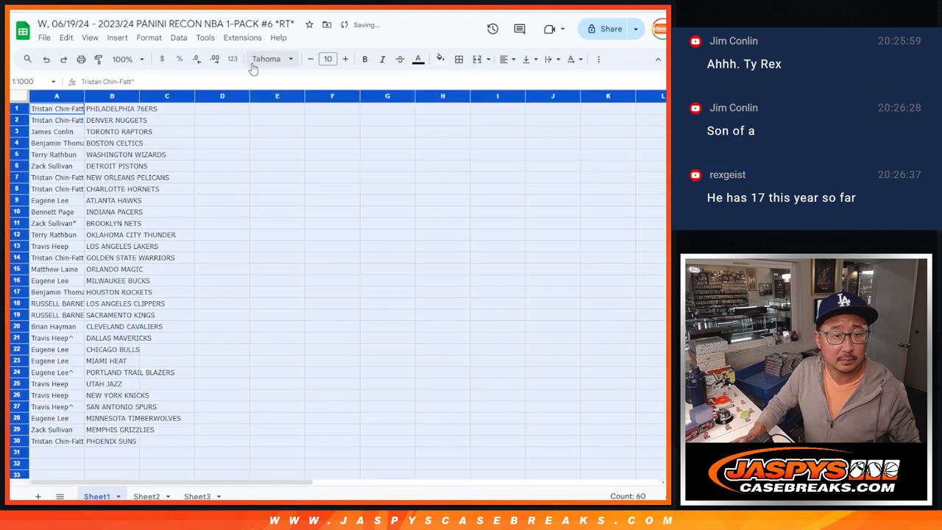
# Step: Set the name–team pairs in a larger serif font, sort A–B by team, and start printing
pyautogui.click(326, 59)
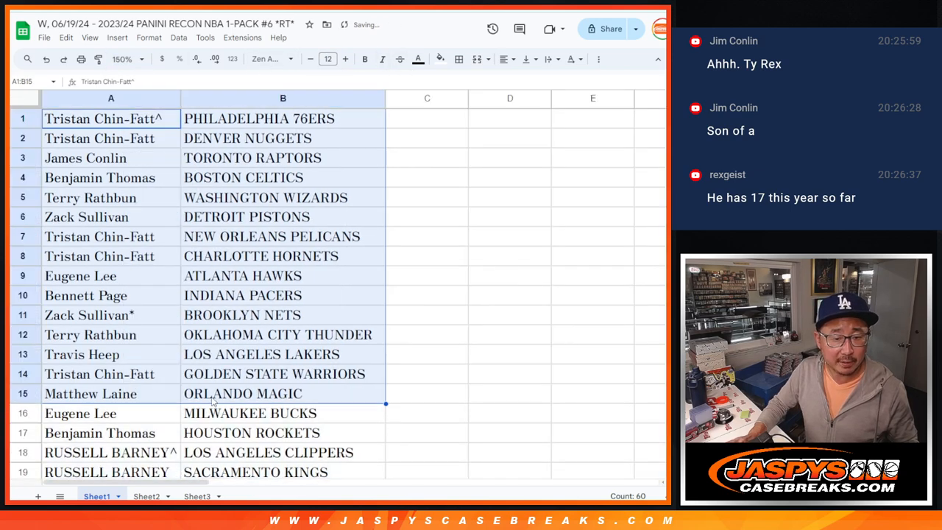
pyautogui.scroll(-3)
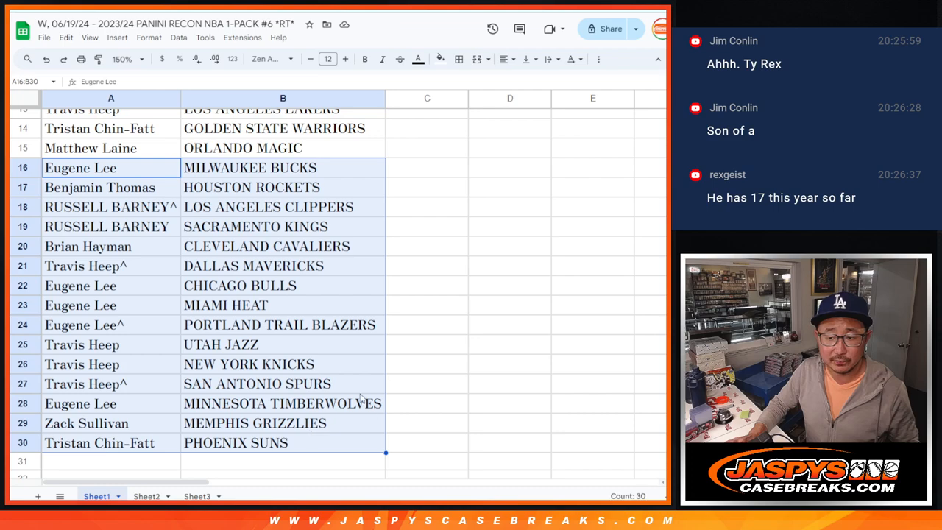
pyautogui.click(121, 59)
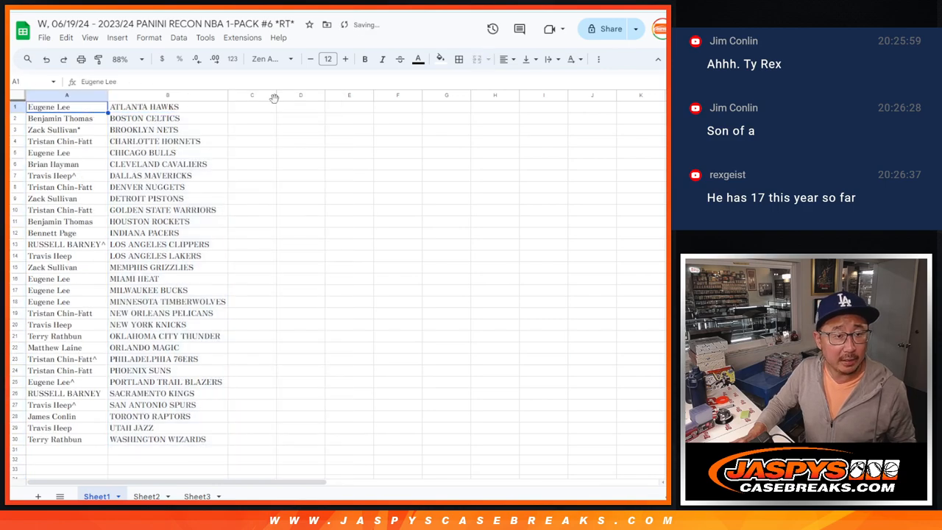
pyautogui.click(459, 59)
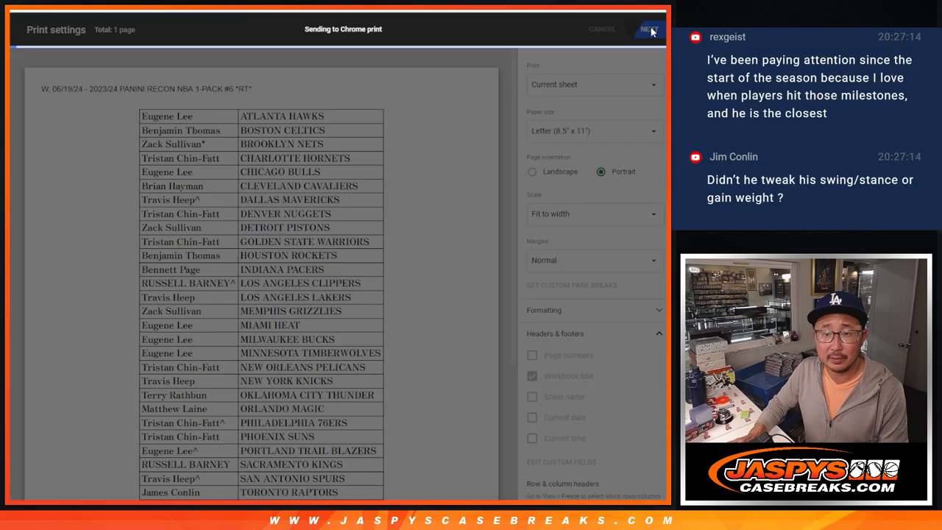
# Step: Send the sorted name–team list to the printer through the Chrome print dialog
pyautogui.click(648, 29)
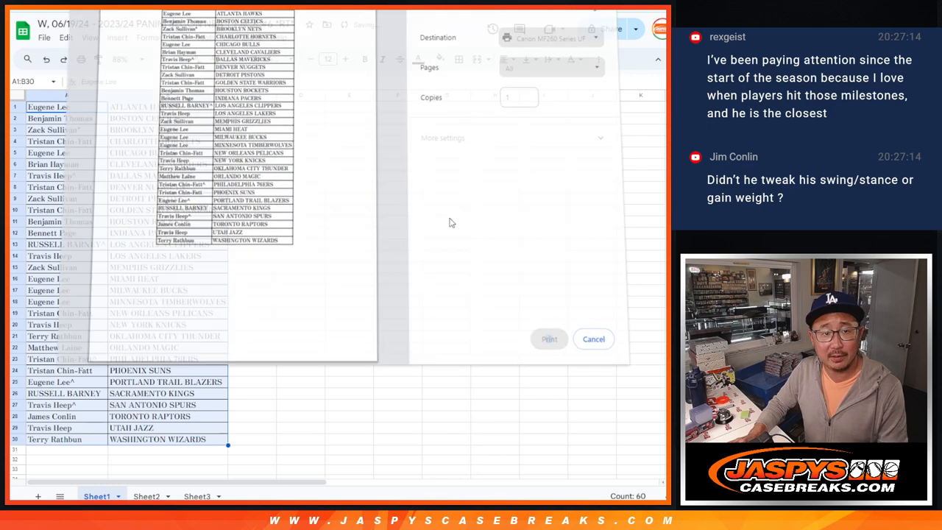
pyautogui.click(594, 338)
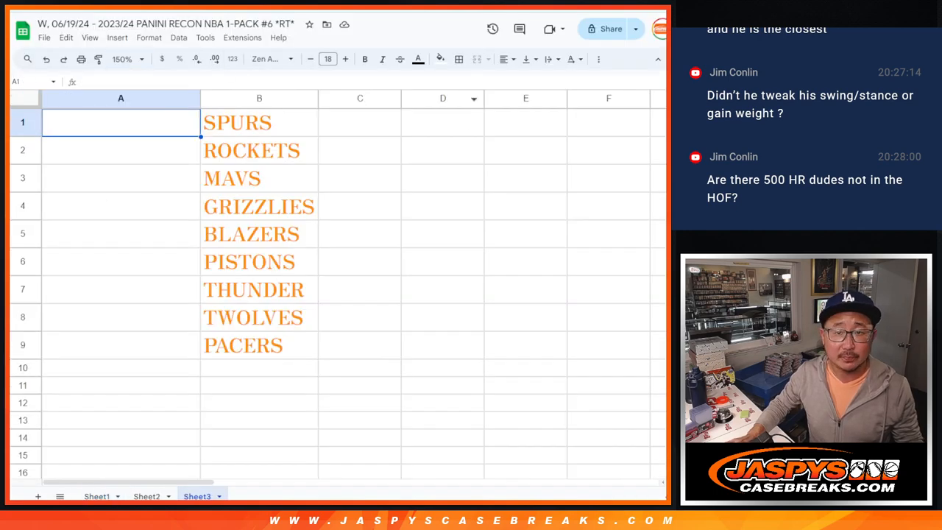
# Step: Fill the randomizer with the 30 names and shuffle them four times for the nine-team match
pyautogui.click(121, 344)
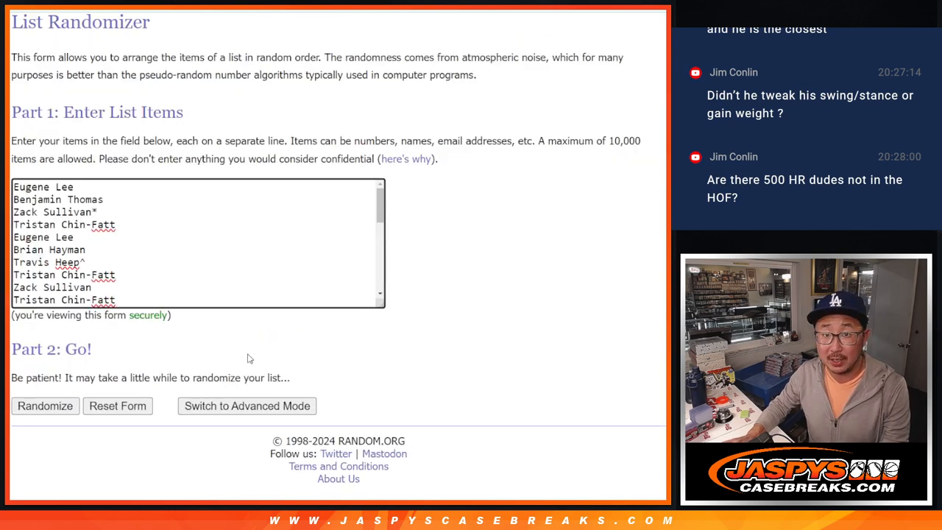
pyautogui.click(45, 406)
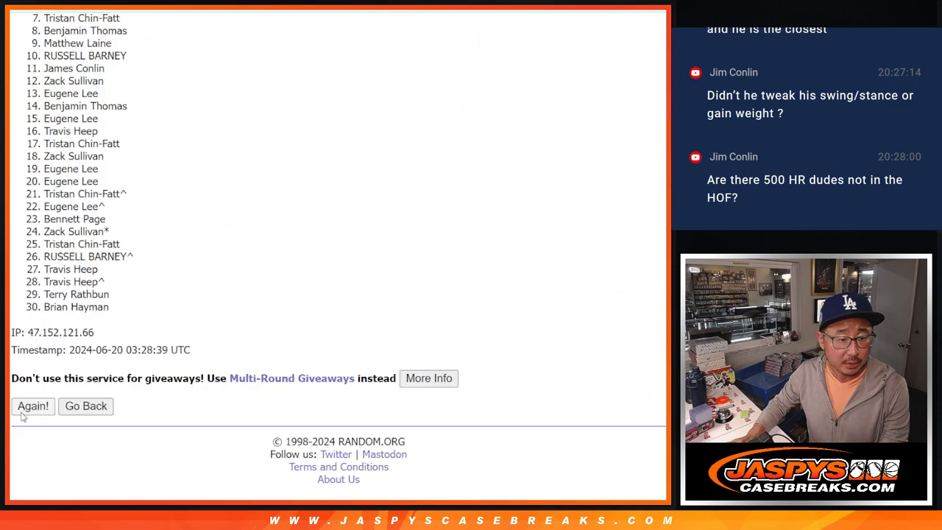
pyautogui.click(32, 406)
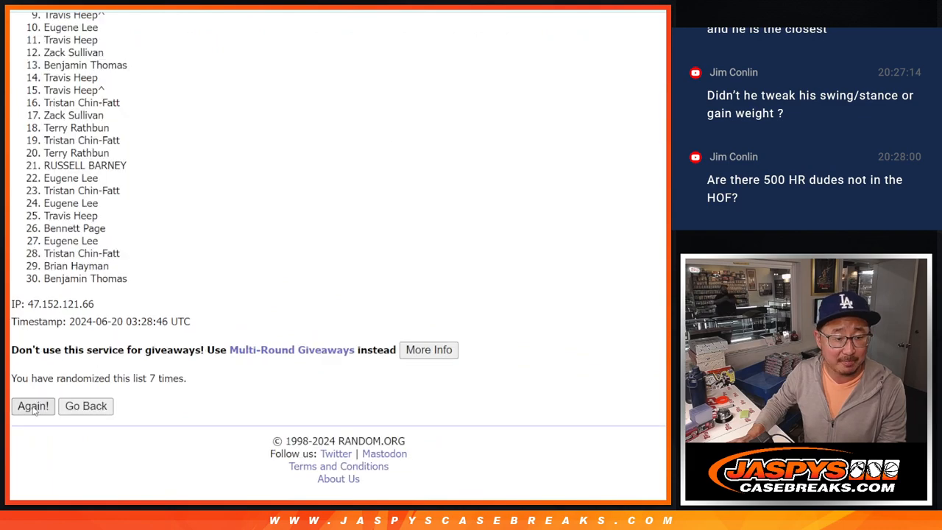
pyautogui.click(32, 406)
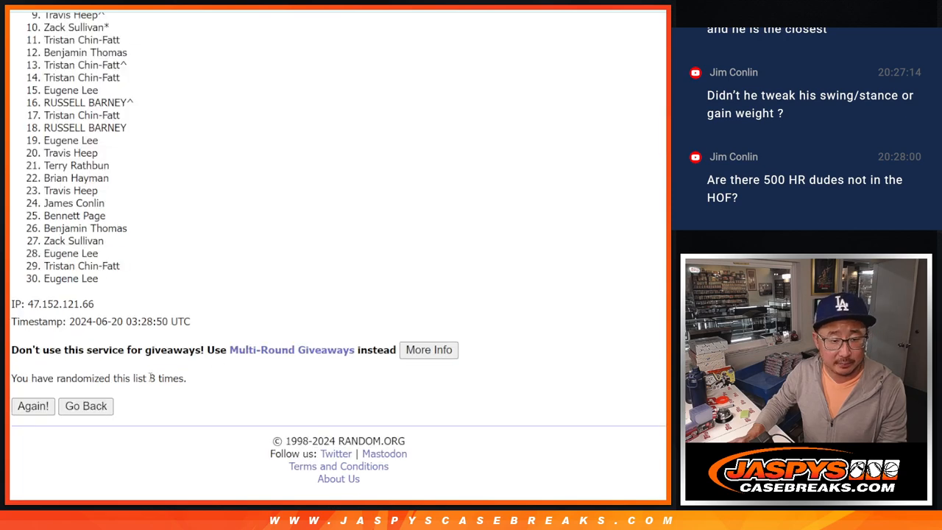
pyautogui.doubleClick(166, 377)
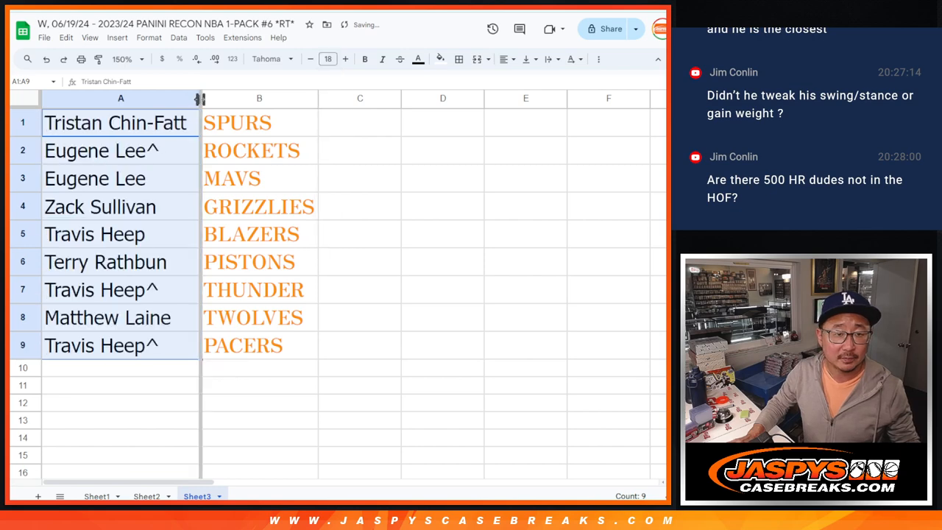
pyautogui.write('/re')
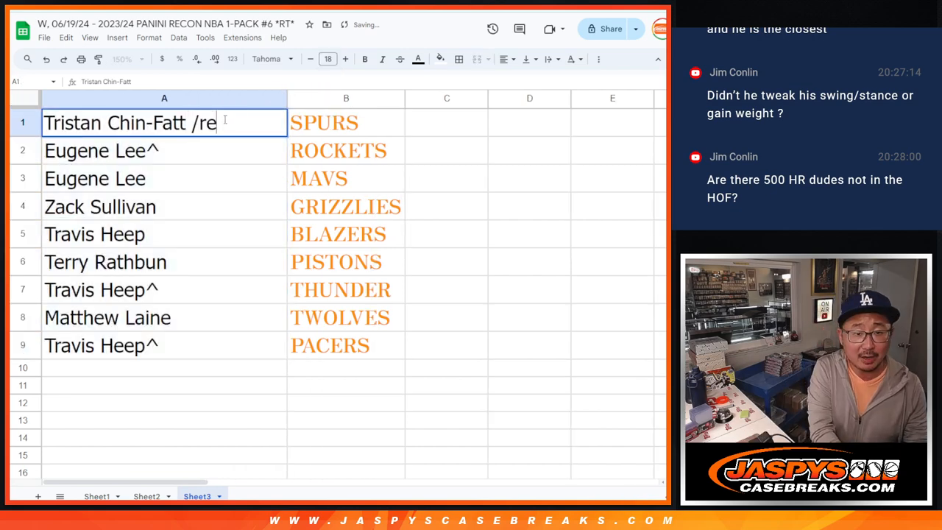
pyautogui.write('con6')
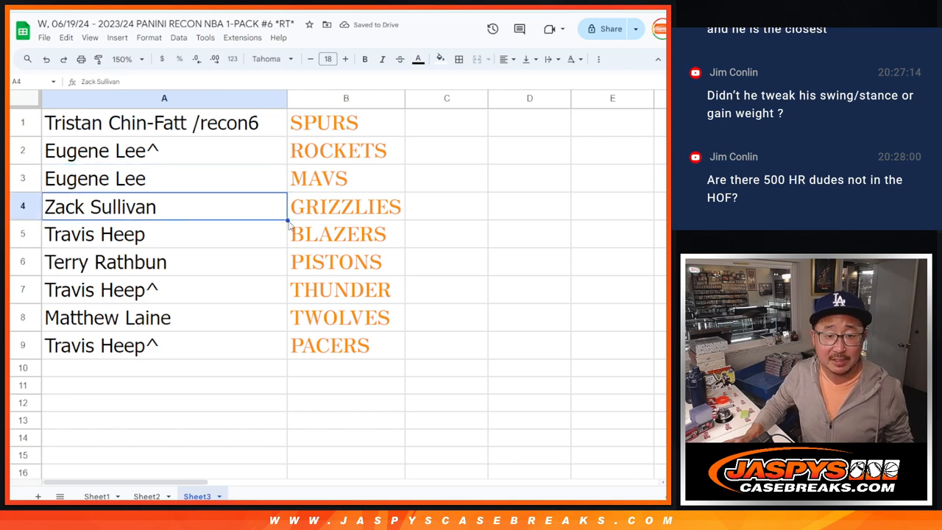
pyautogui.click(100, 288)
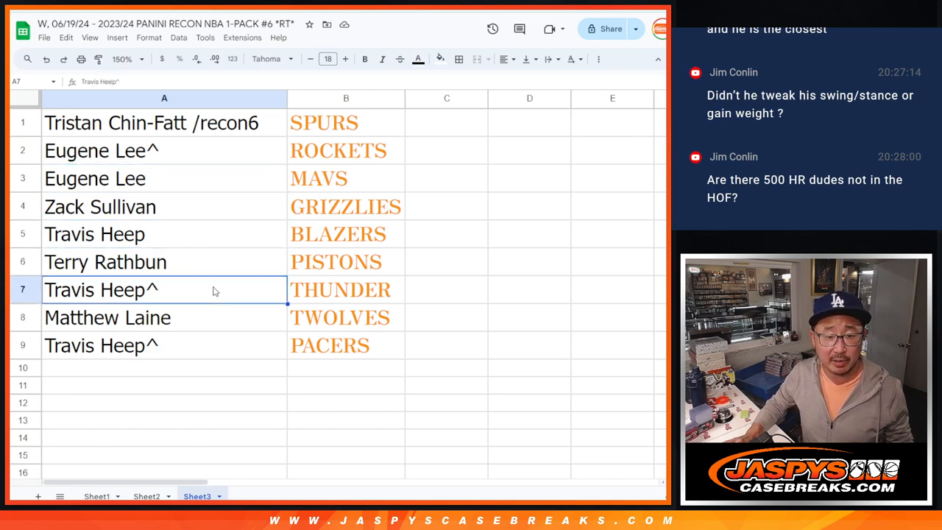
pyautogui.click(147, 344)
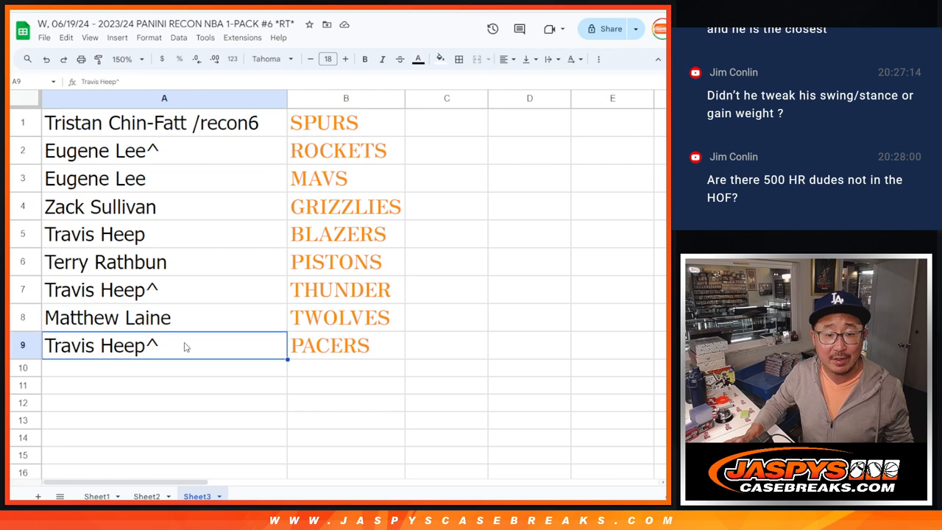
pyautogui.moveTo(348, 298)
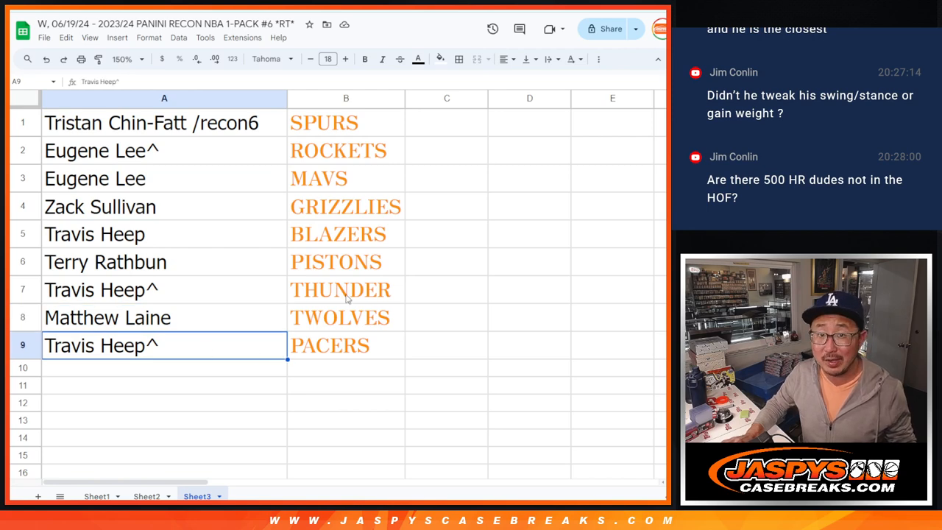
pyautogui.click(164, 122)
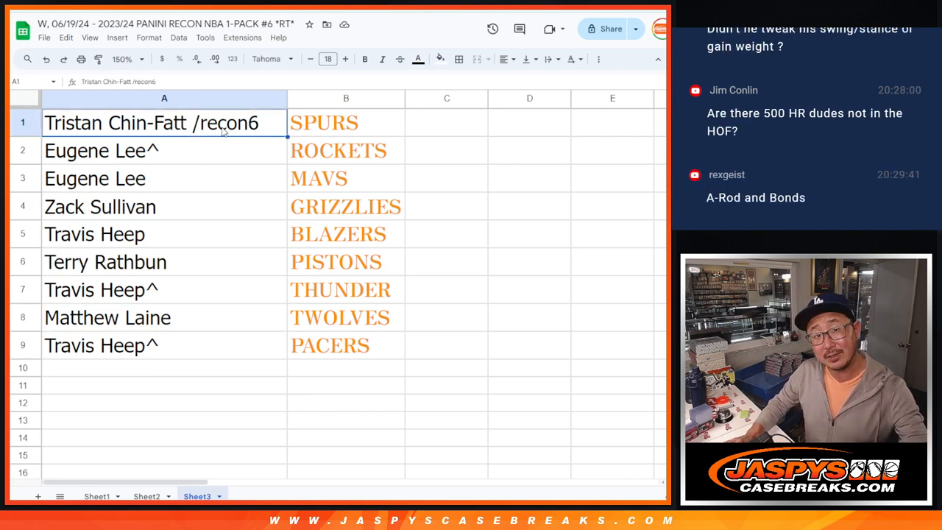